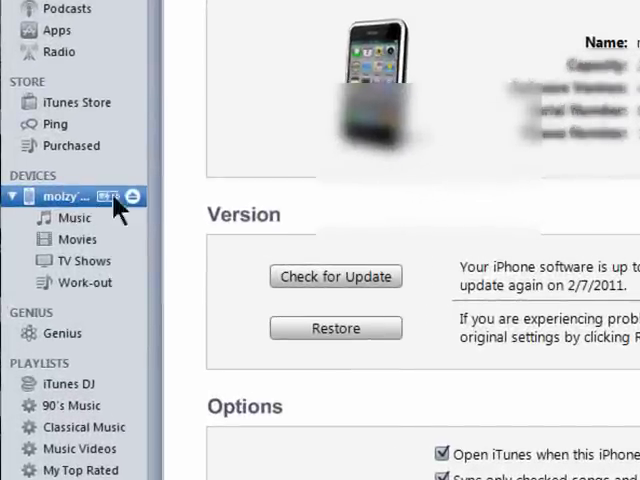
Show the iPhone's Apps sync page listing the installed apps with Sync Apps checked
click(384, 68)
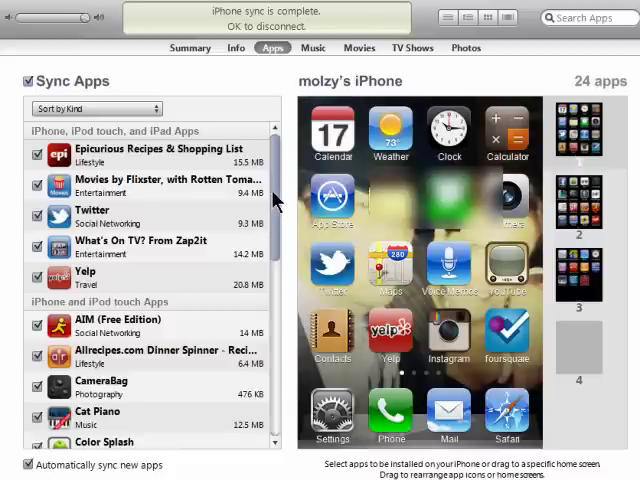
Uncheck an app in the Sync Apps list so it is removed from the iPhone
scroll(down, 3)
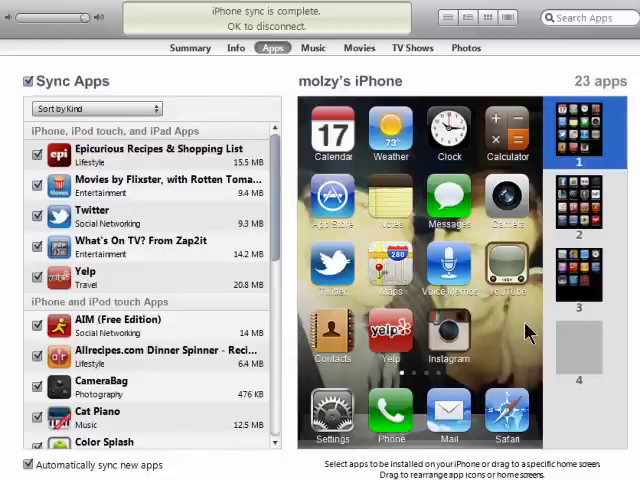
click(578, 204)
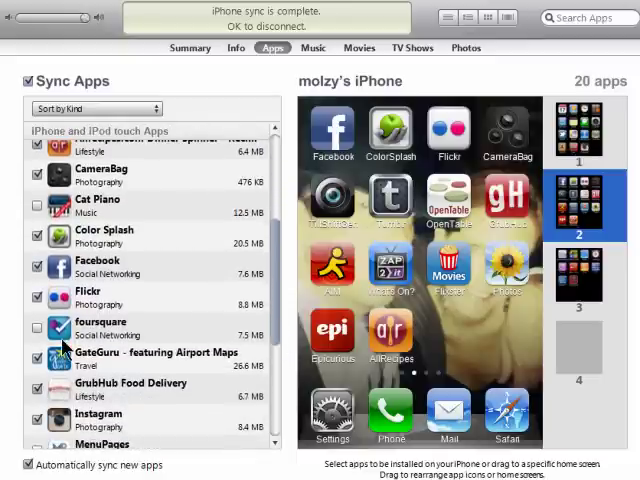
Show the iPhone's second home screen page with Facebook, Flickr, foursquare and other apps
click(38, 330)
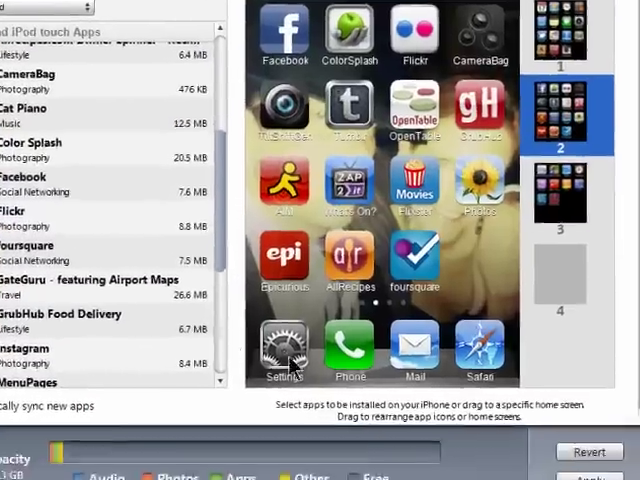
scroll(down, 3)
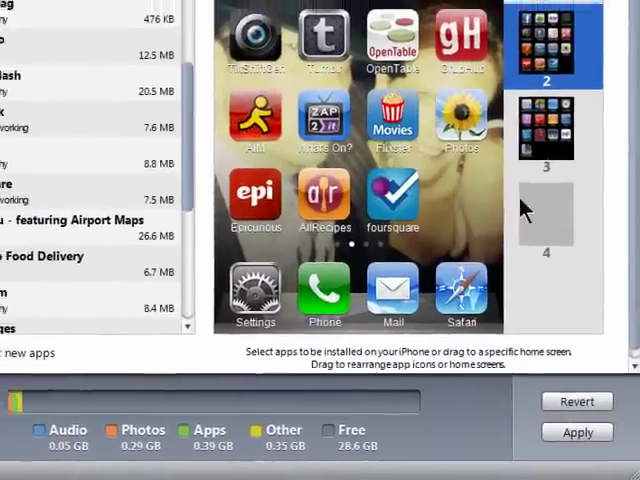